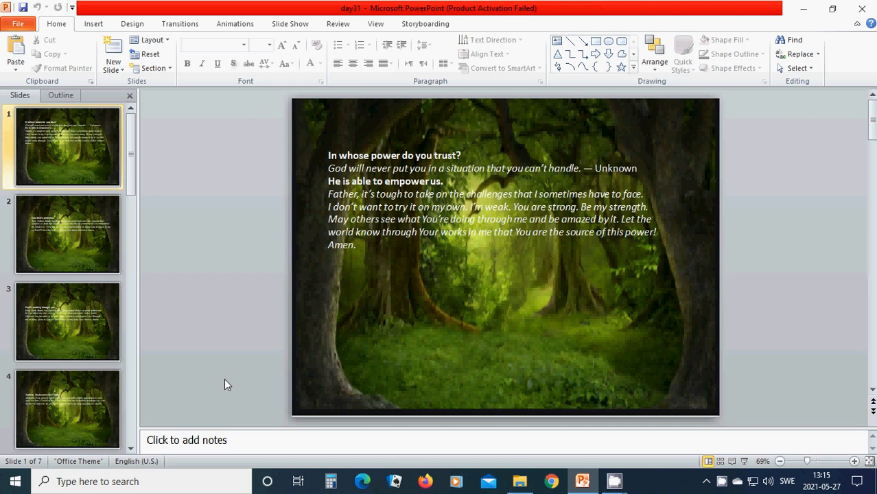
pyautogui.moveTo(225, 313)
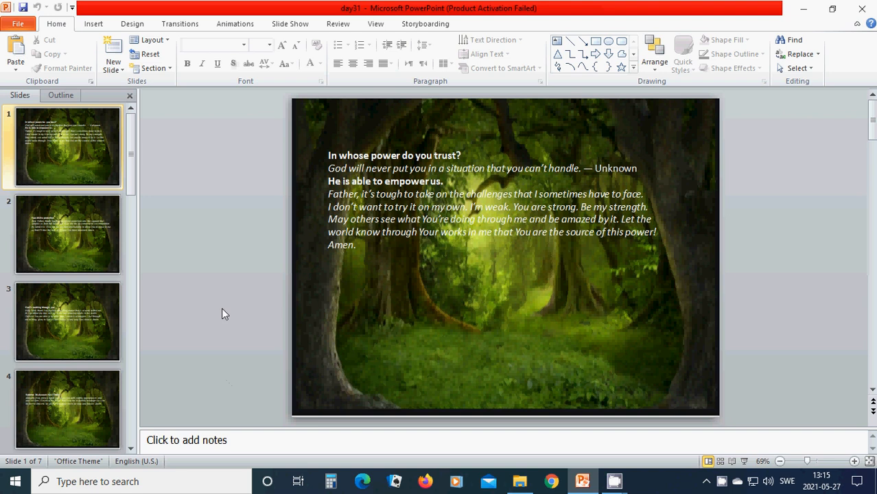
pyautogui.moveTo(49, 240)
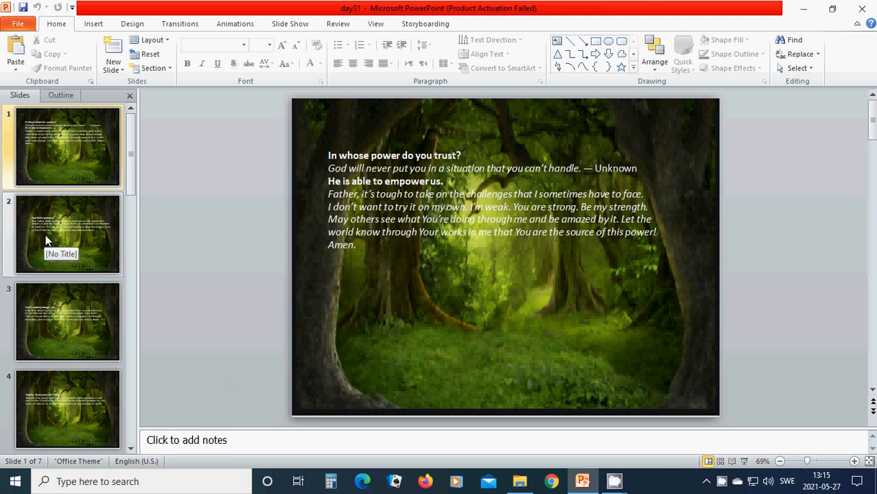
# Step: Display slide 2, the 'Your divine protection' prayer, from the Slides pane
pyautogui.click(67, 234)
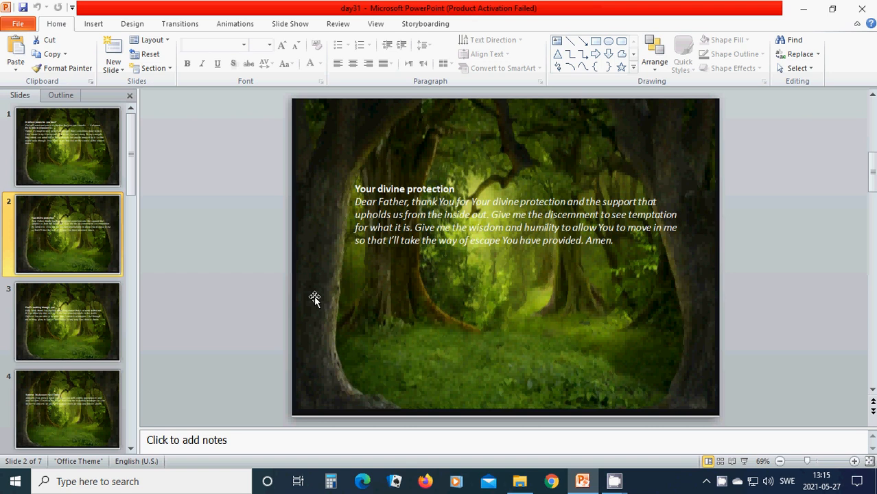
pyautogui.moveTo(439, 299)
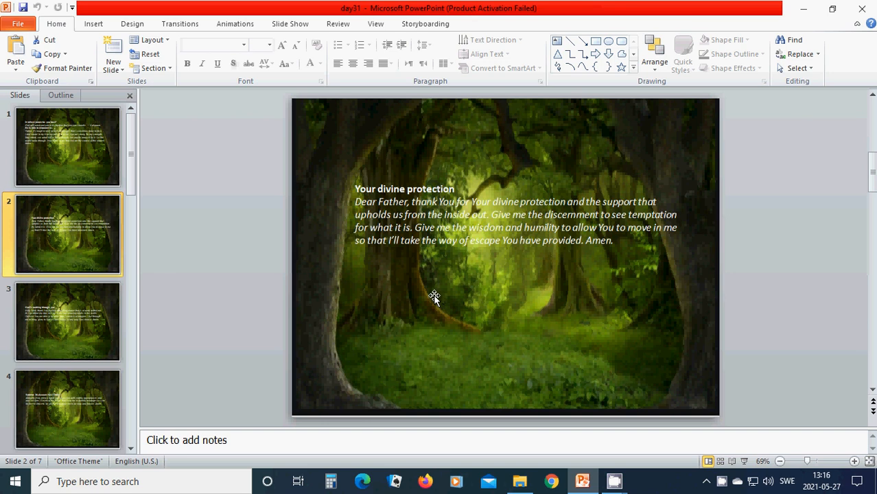
pyautogui.moveTo(403, 295)
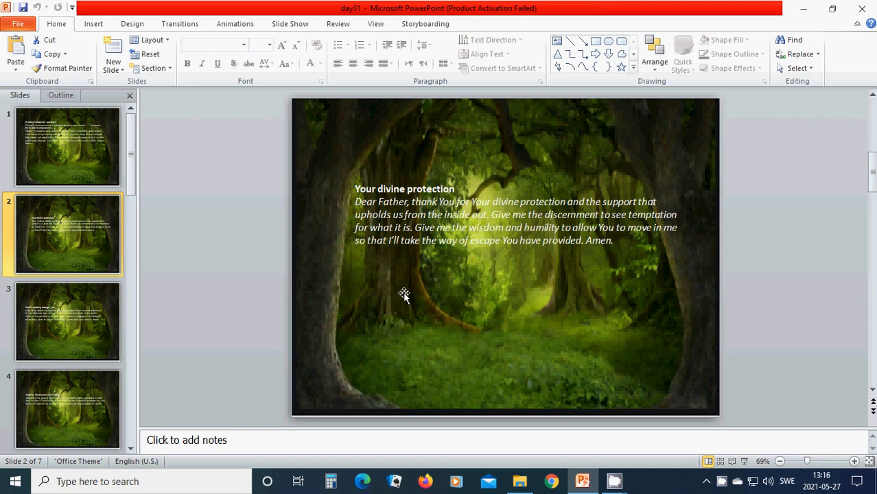
pyautogui.moveTo(337, 301)
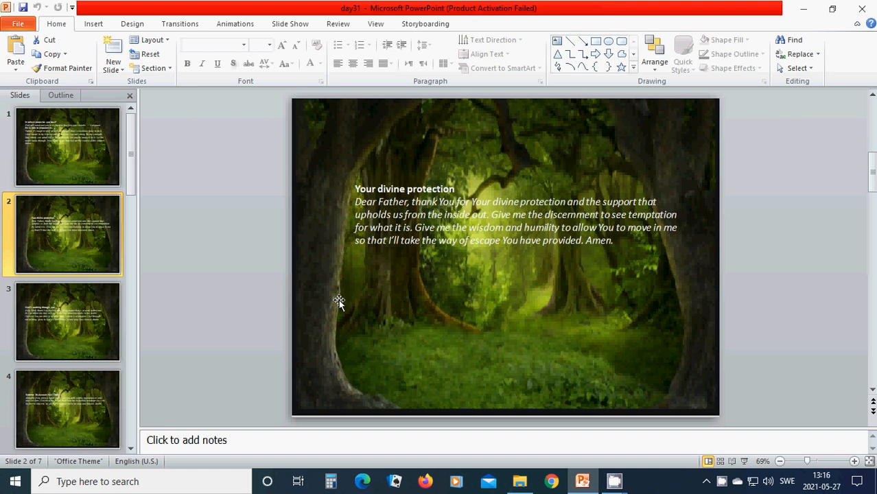
pyautogui.moveTo(77, 330)
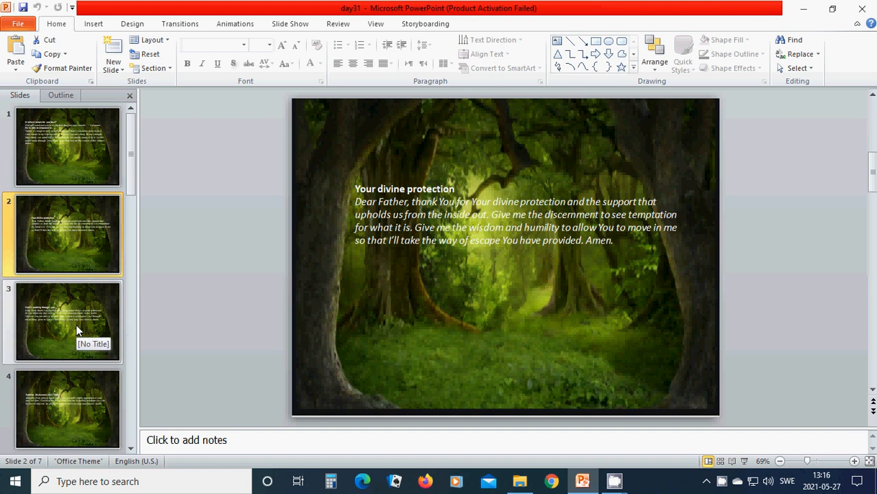
# Step: Display slide 3, the 'God is working through you' prayer, from the Slides pane
pyautogui.click(67, 321)
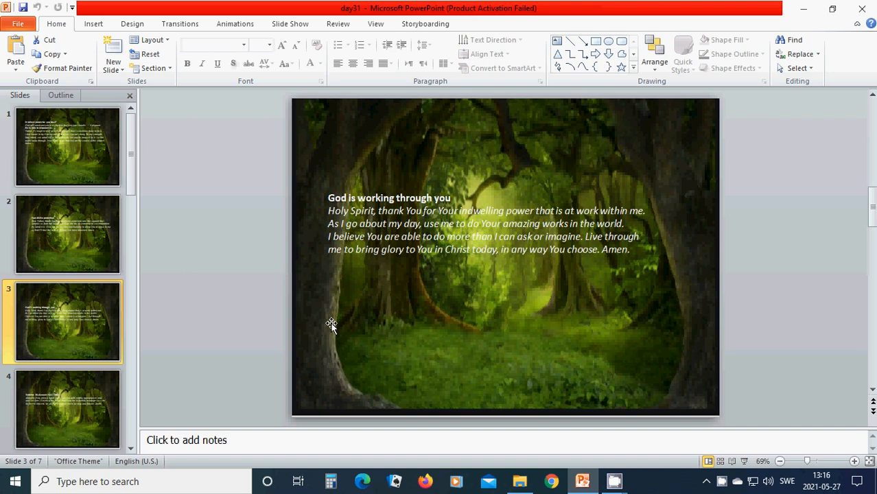
pyautogui.moveTo(514, 323)
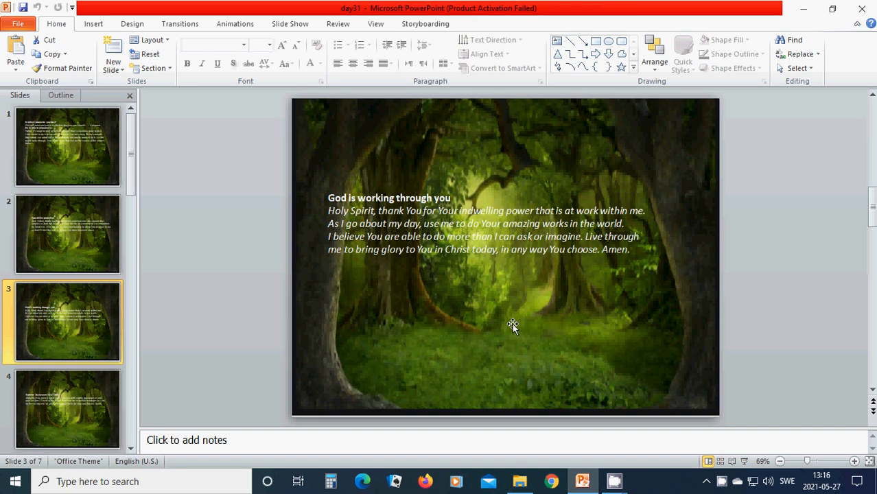
pyautogui.moveTo(350, 286)
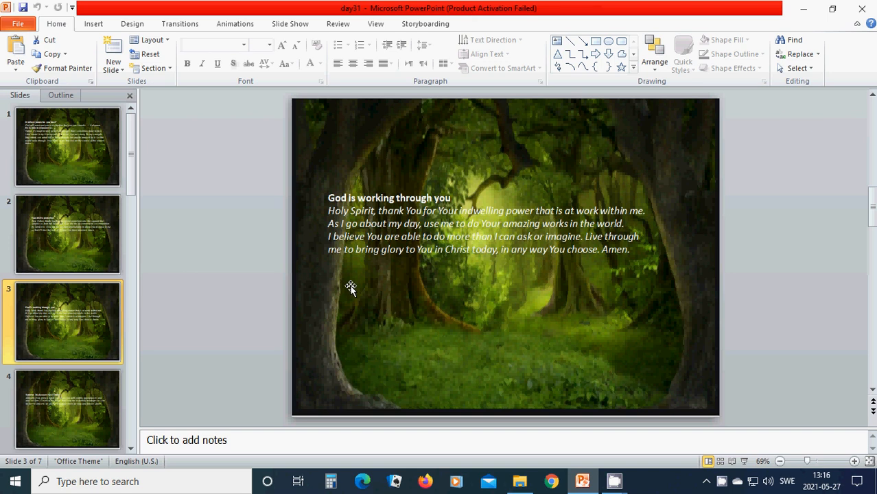
pyautogui.moveTo(345, 284)
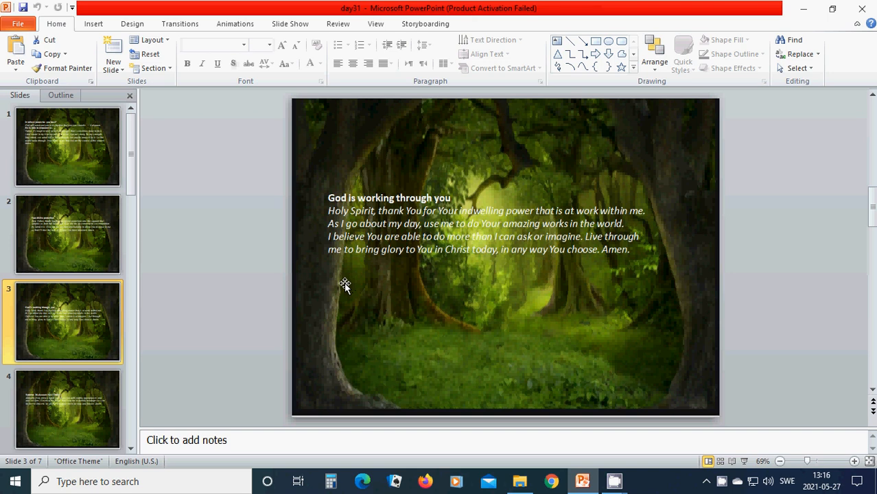
pyautogui.moveTo(268, 337)
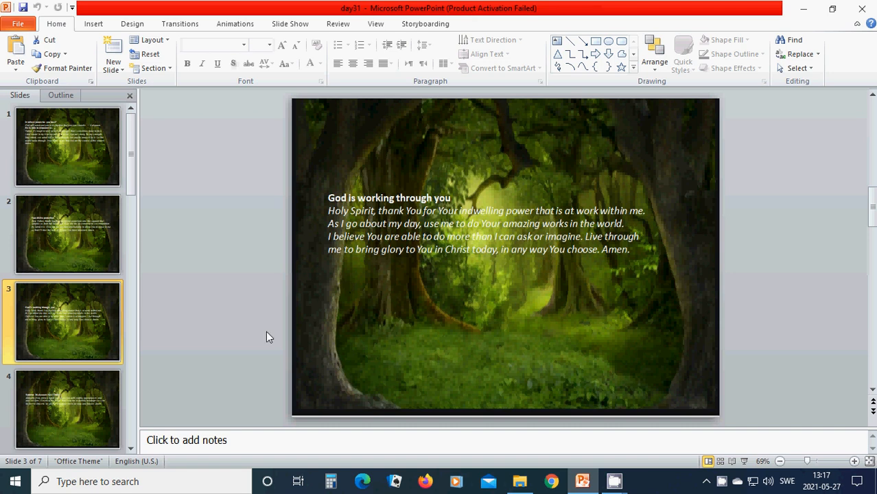
# Step: Display slide 4, 'Extreme Makeover: YOU Edition!', then slide 5, 'What can wash away your sin?'
pyautogui.click(67, 409)
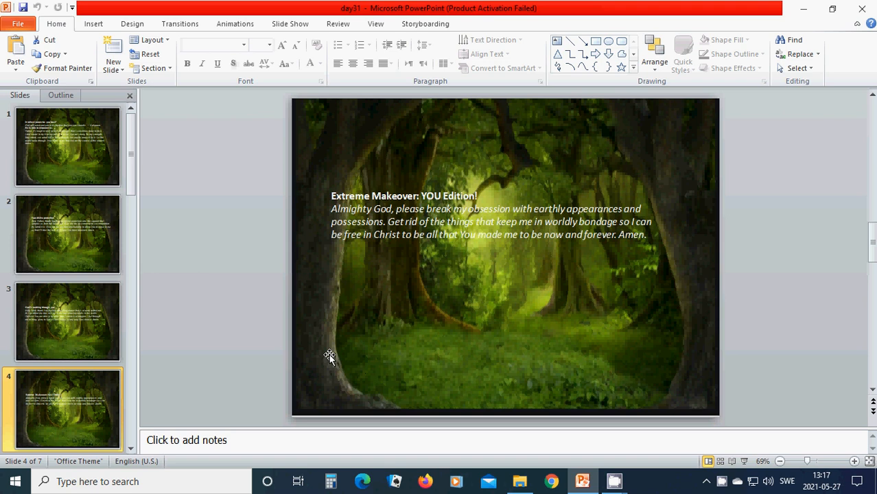
pyautogui.moveTo(337, 353)
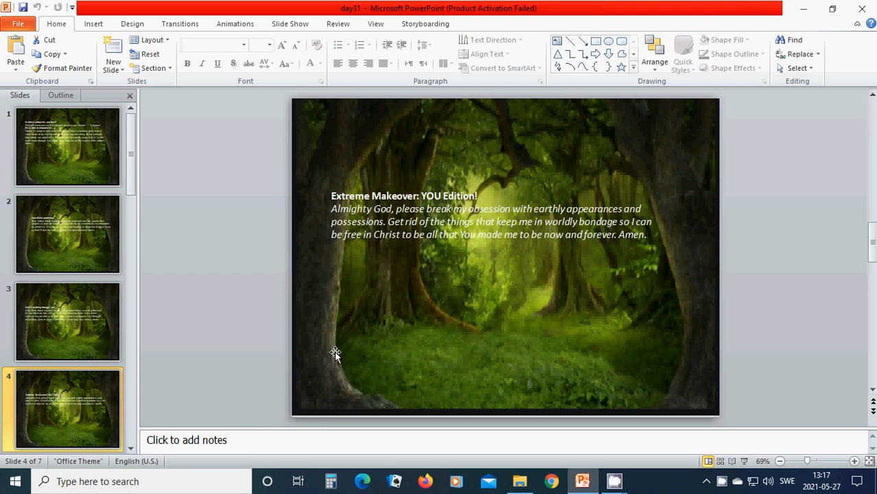
pyautogui.moveTo(336, 360)
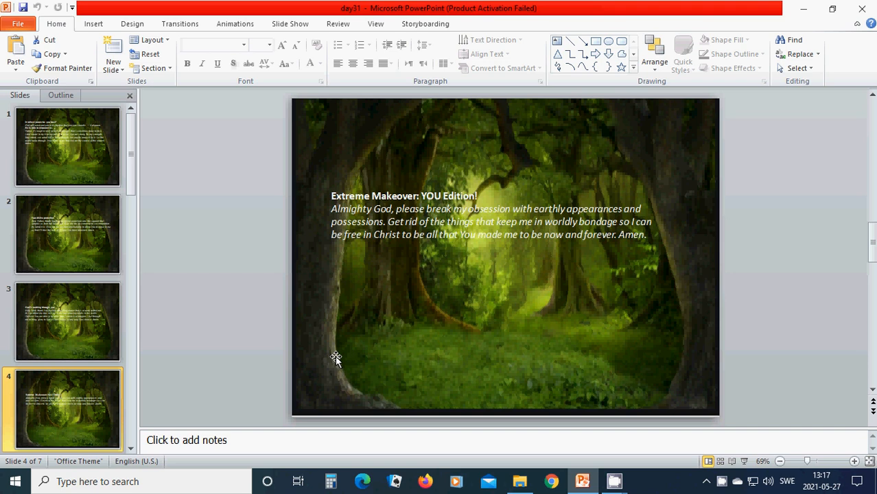
pyautogui.moveTo(354, 320)
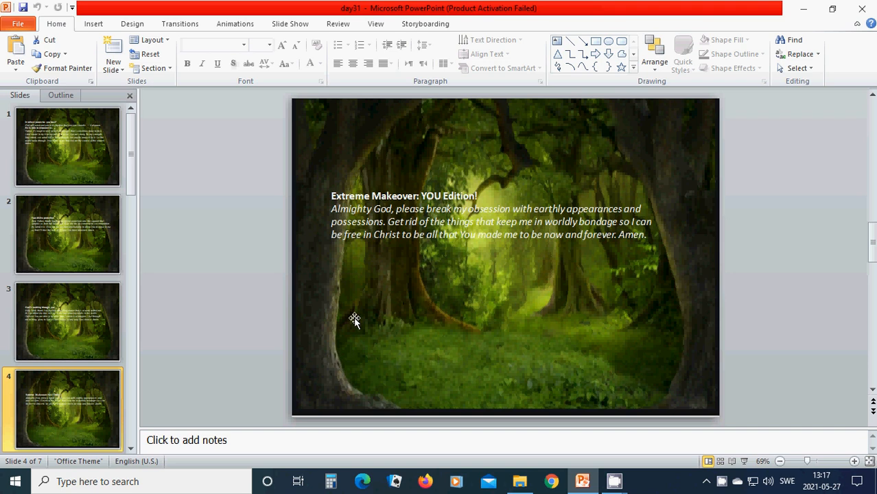
pyautogui.moveTo(433, 286)
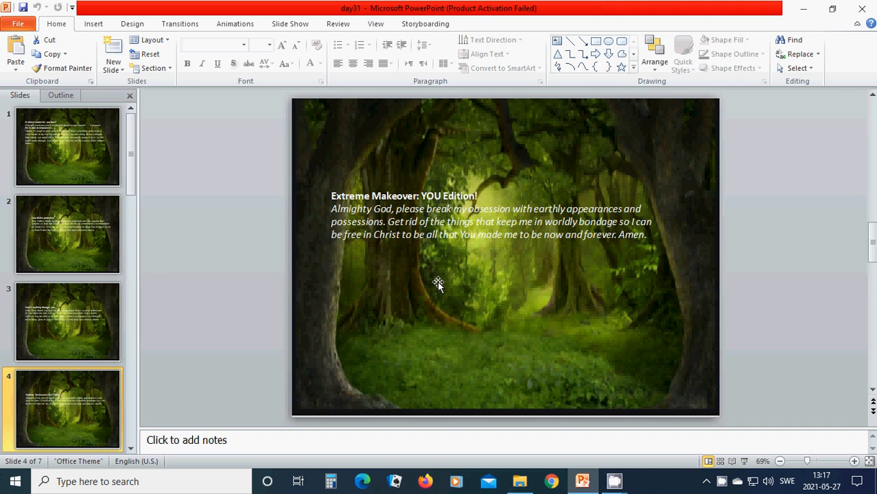
pyautogui.moveTo(428, 283)
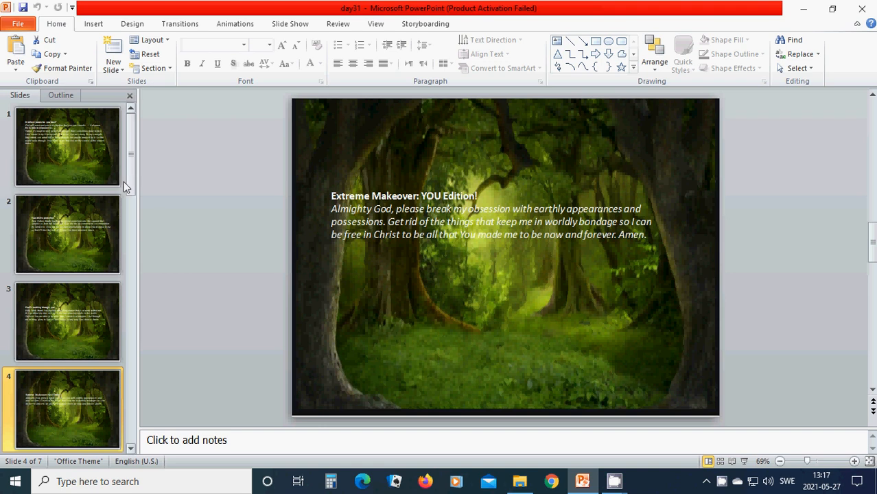
pyautogui.click(67, 234)
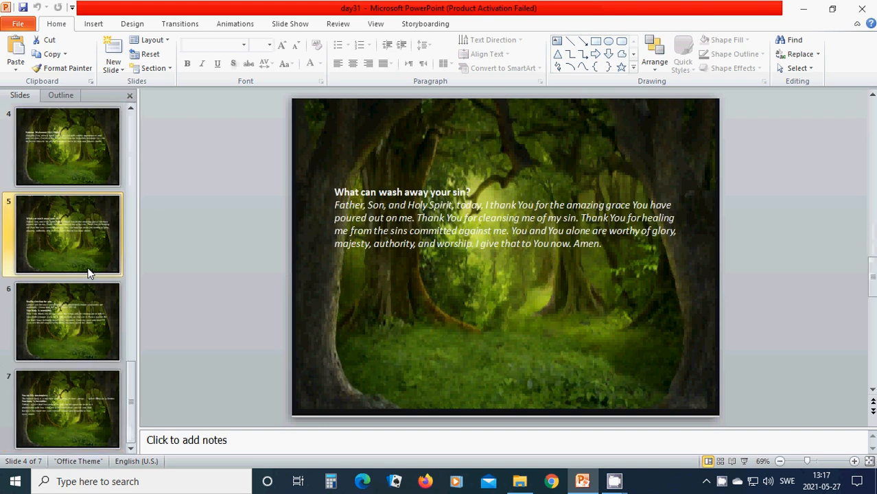
pyautogui.click(67, 233)
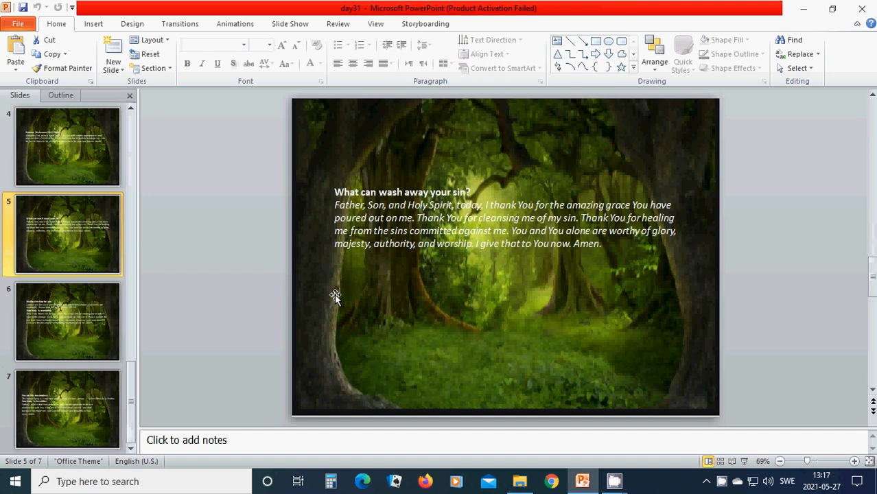
pyautogui.moveTo(346, 299)
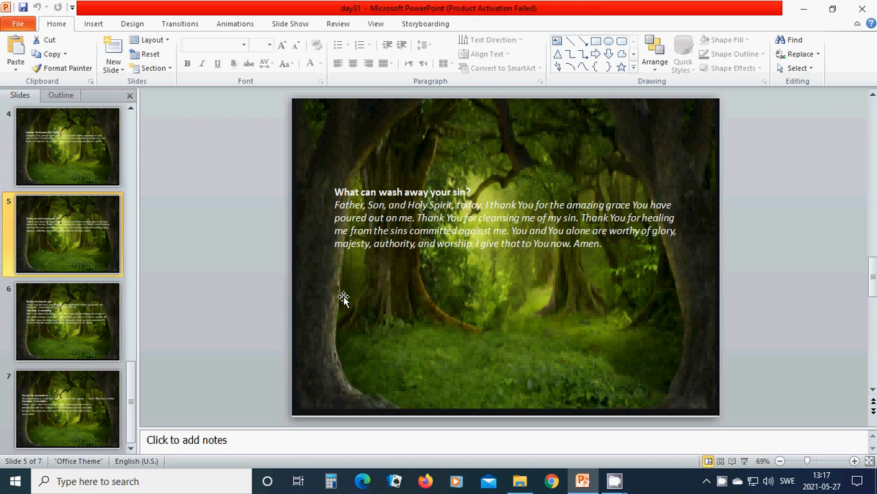
pyautogui.moveTo(346, 302)
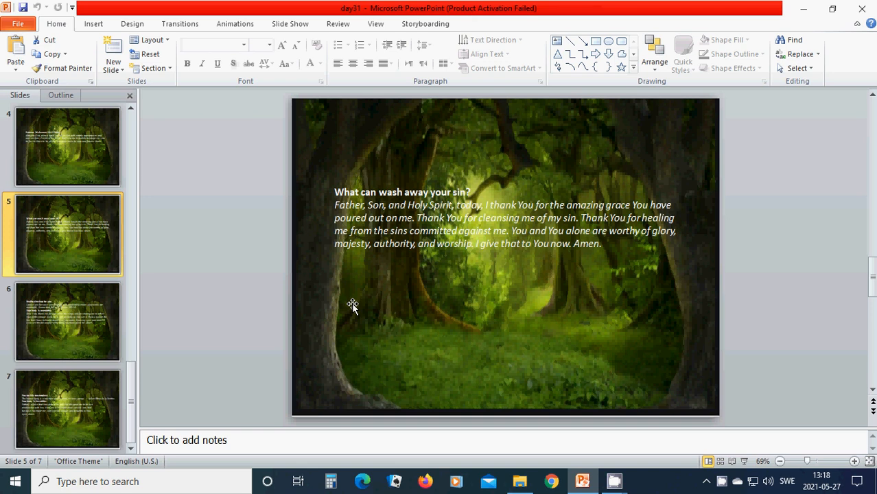
pyautogui.moveTo(384, 307)
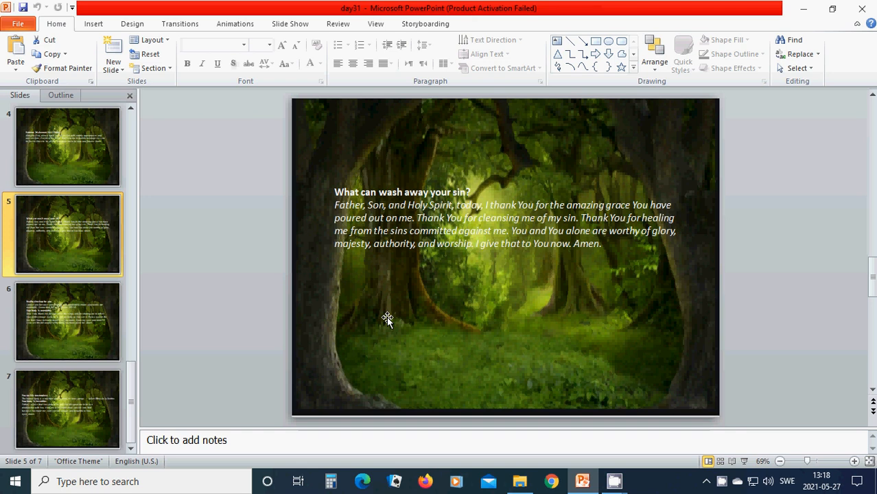
pyautogui.moveTo(391, 321)
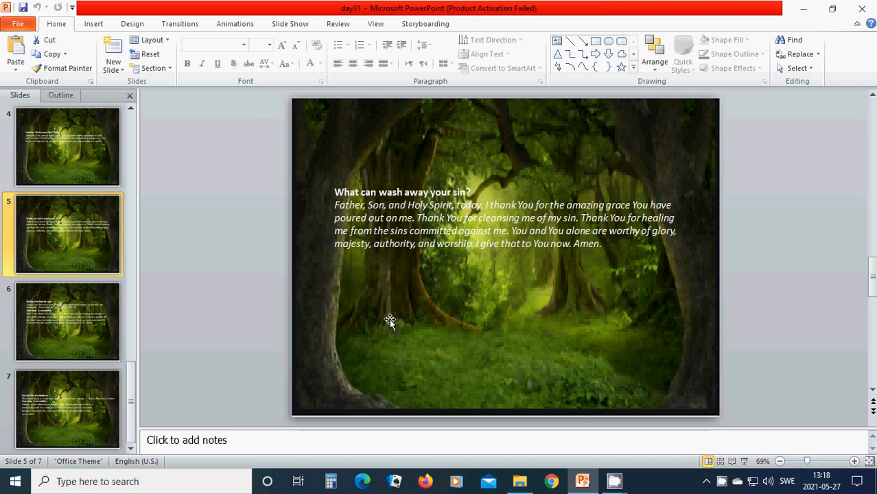
pyautogui.click(67, 322)
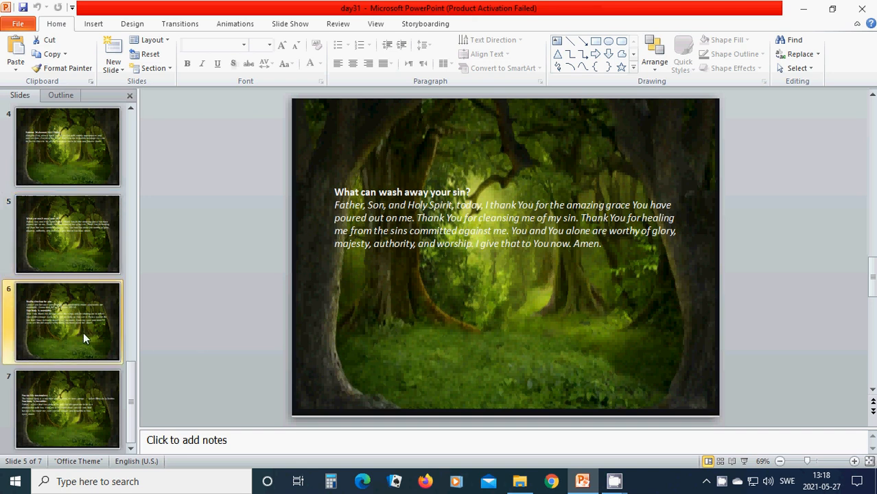
# Step: Display slide 6, the 'Reality checkup for you' prayer, from the Slides pane
pyautogui.click(67, 321)
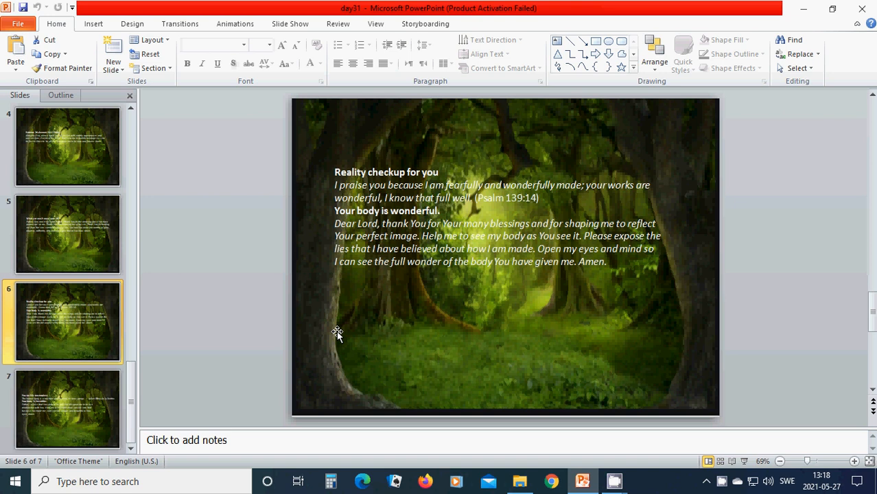
pyautogui.moveTo(349, 330)
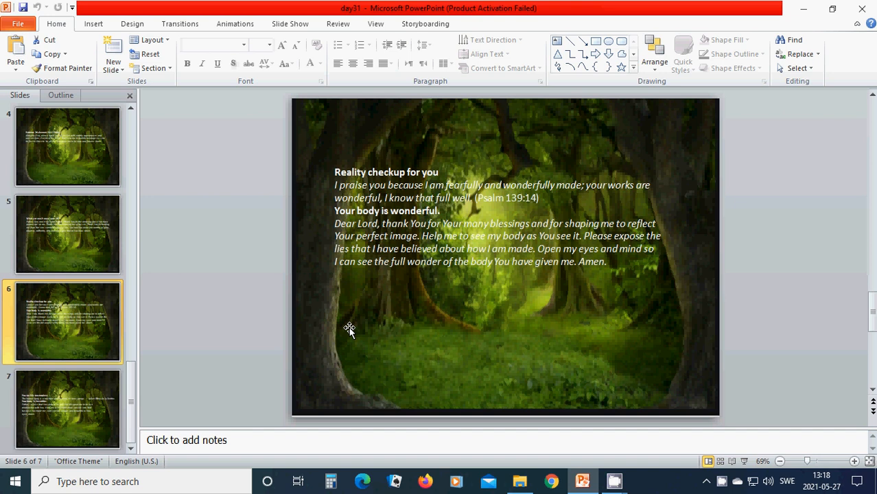
pyautogui.moveTo(483, 321)
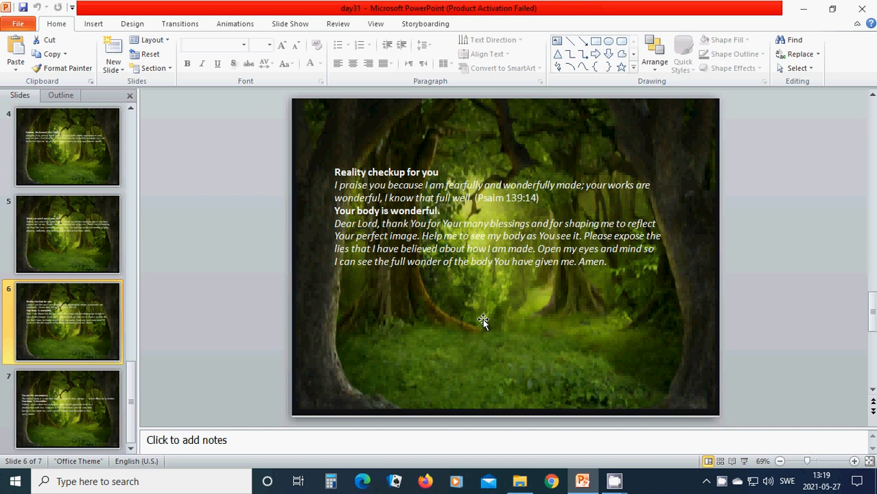
pyautogui.moveTo(478, 321)
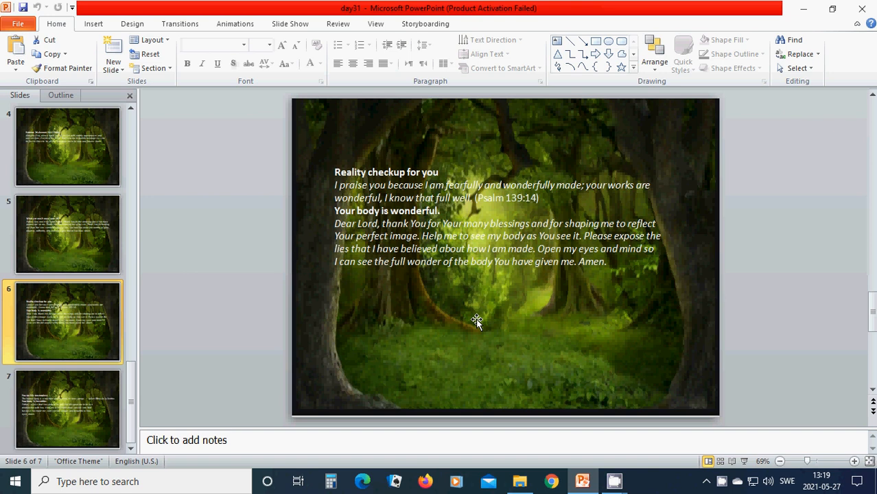
pyautogui.moveTo(439, 318)
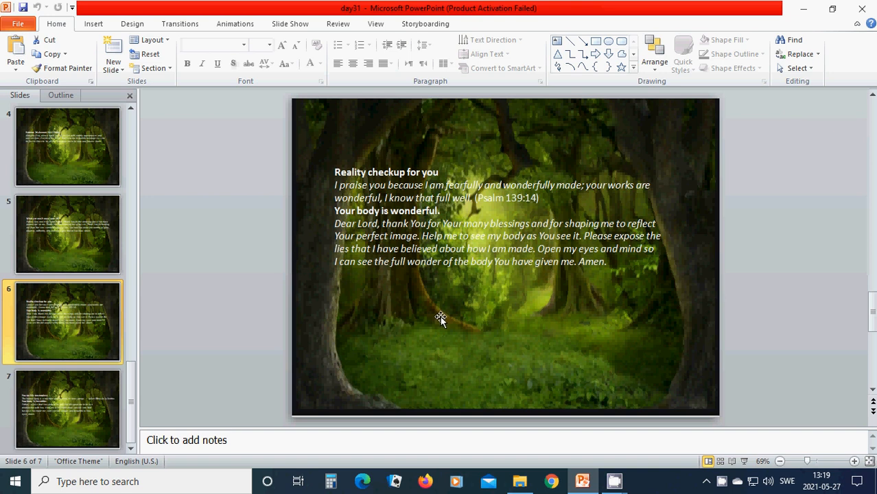
pyautogui.moveTo(98, 423)
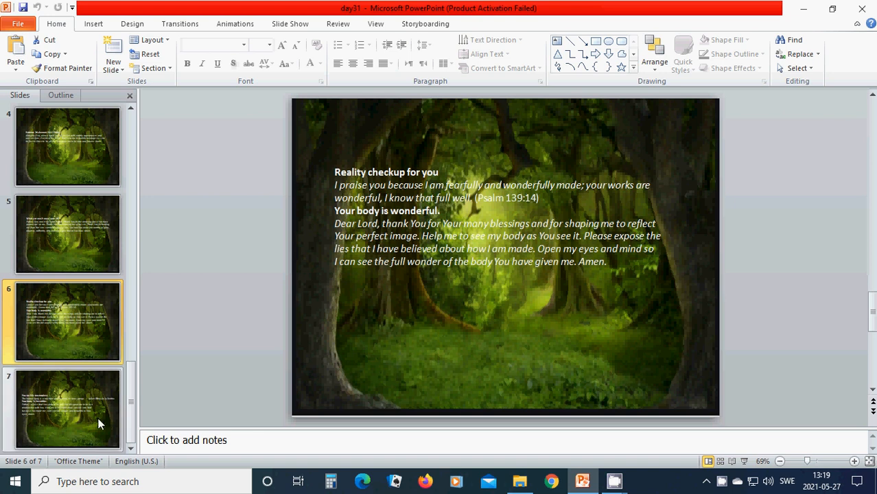
pyautogui.moveTo(88, 419)
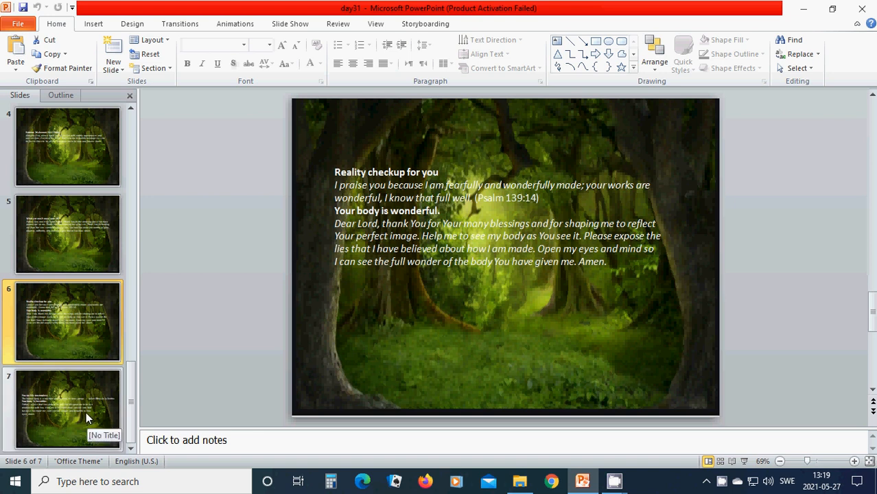
# Step: Display slide 7, the final 'You are His masterpiece' prayer, from the Slides pane
pyautogui.click(68, 409)
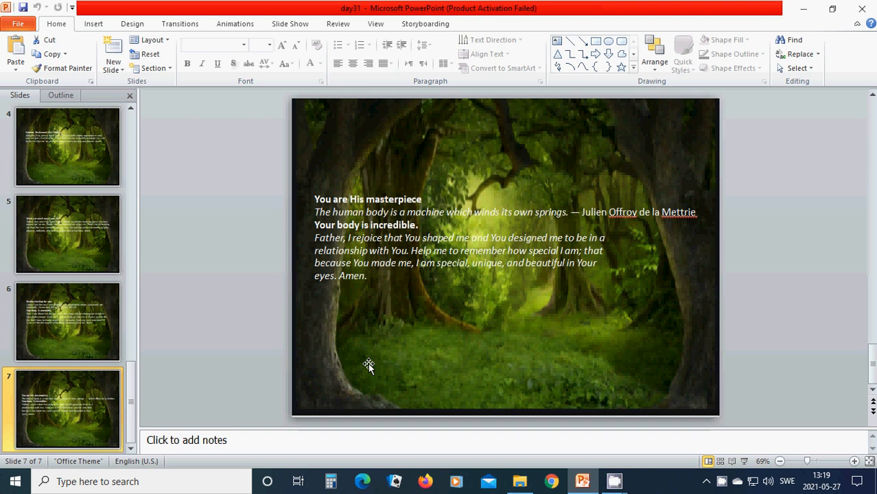
pyautogui.moveTo(368, 346)
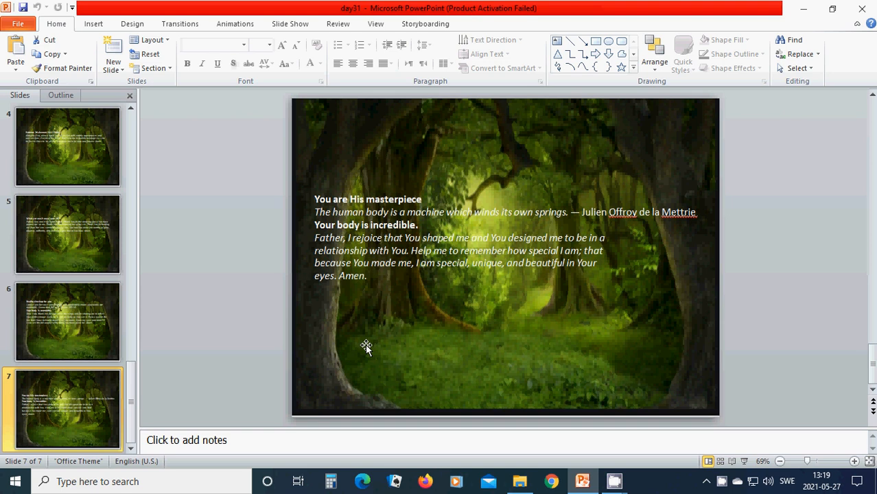
pyautogui.moveTo(372, 350)
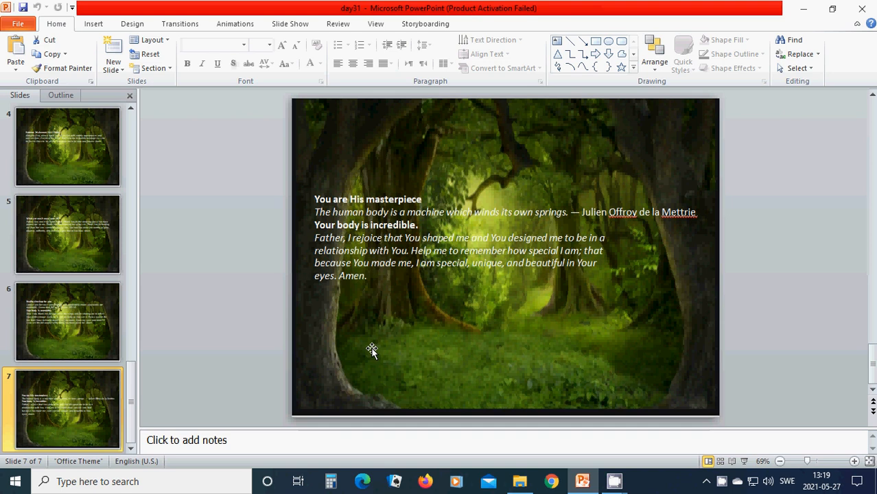
pyautogui.moveTo(368, 351)
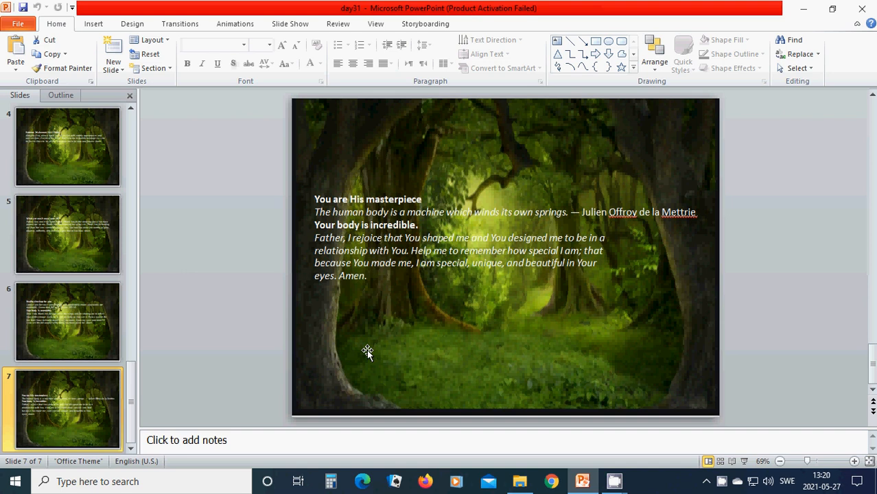
pyautogui.moveTo(374, 354)
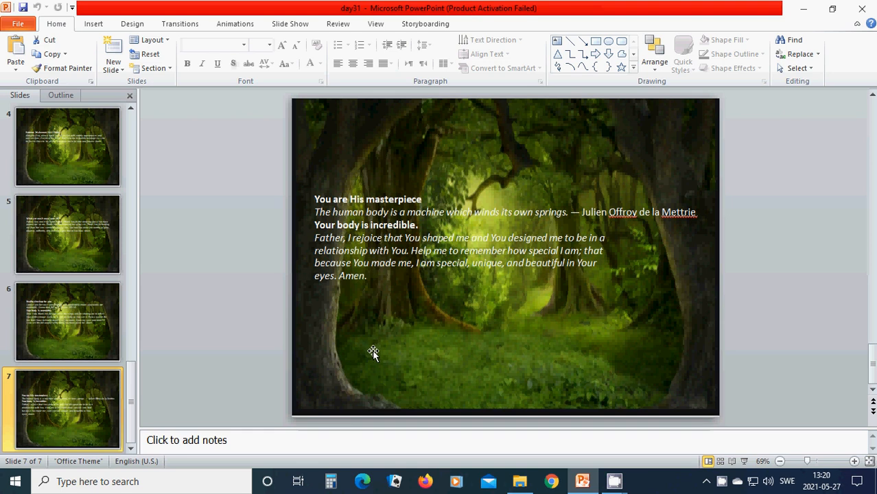
pyautogui.moveTo(376, 359)
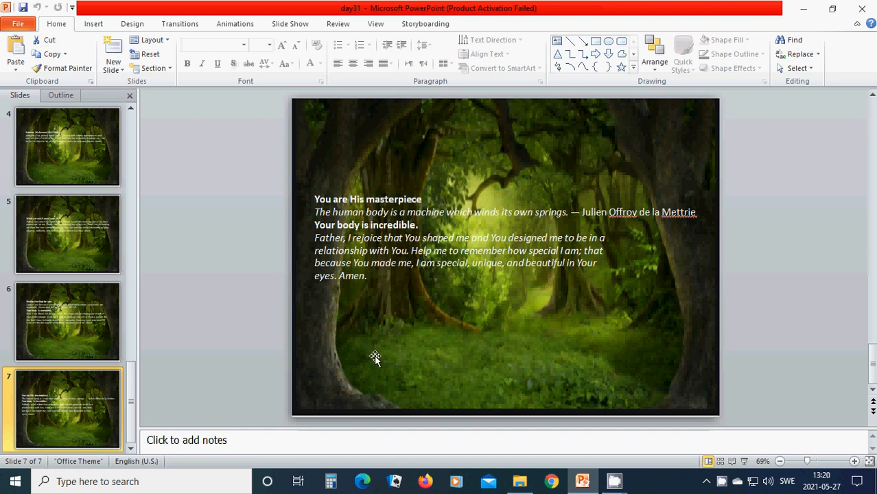